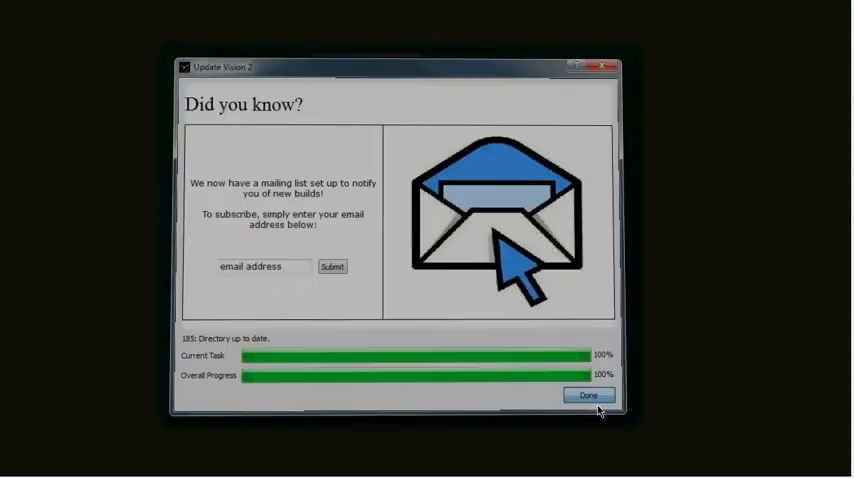
Finish the Vision update with Done, leaving the Vision 2.2 program folder showing
{"action": "left_click", "coordinate": [588, 394]}
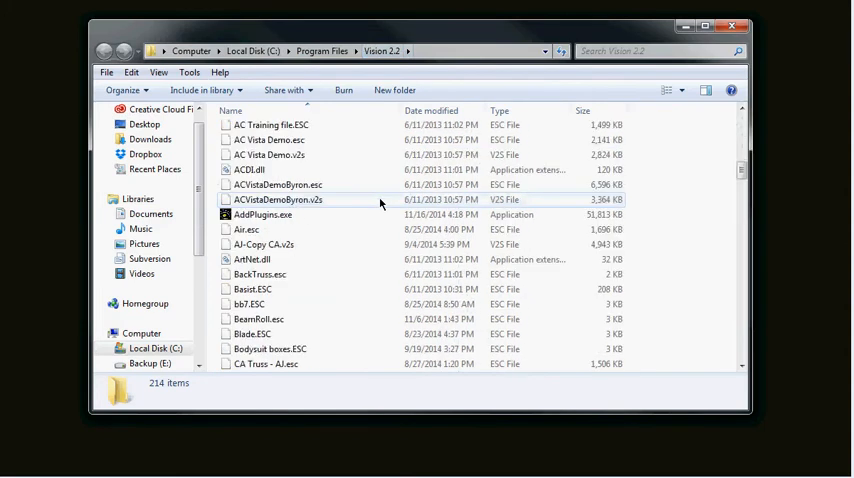
Run AddPlugins.exe from the Vision 2.2 folder to start the plugin installer
{"action": "left_click", "coordinate": [264, 214]}
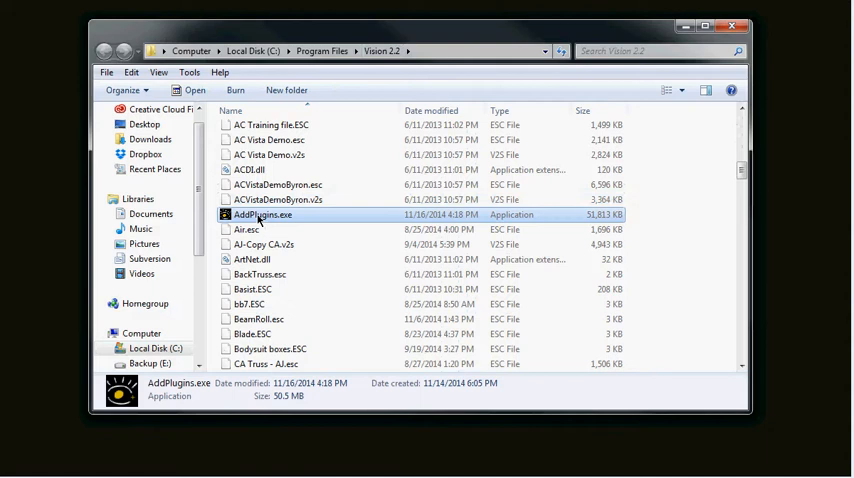
{"action": "double_click", "coordinate": [264, 214]}
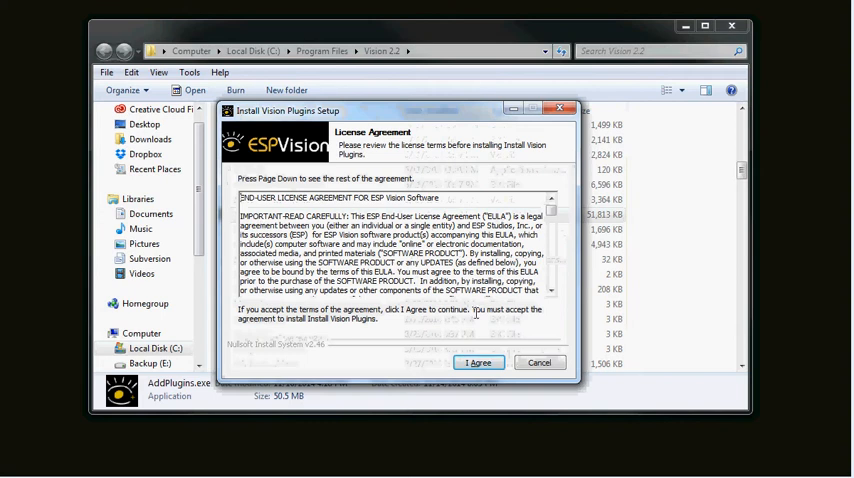
Agree to the license, include Vectorworks 2015 Plugins, and continue to the C:\Program Files\Vectorworks2015 directory page
{"action": "left_click", "coordinate": [478, 362]}
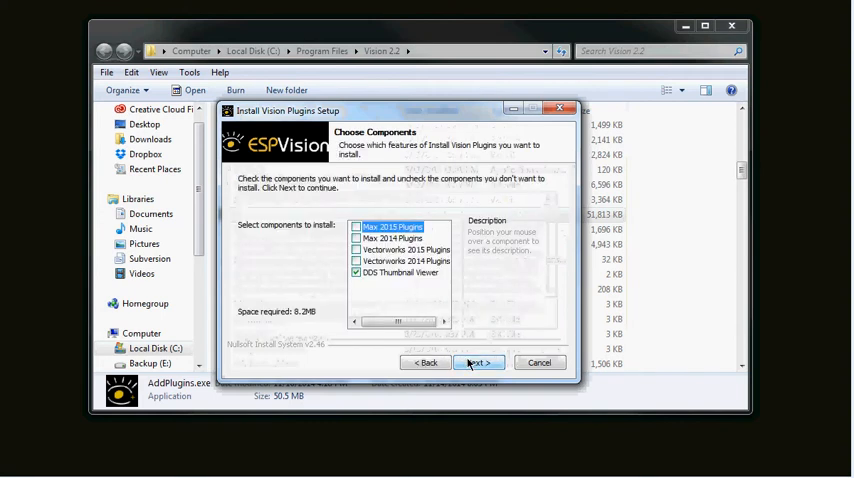
{"action": "mouse_move", "coordinate": [400, 272]}
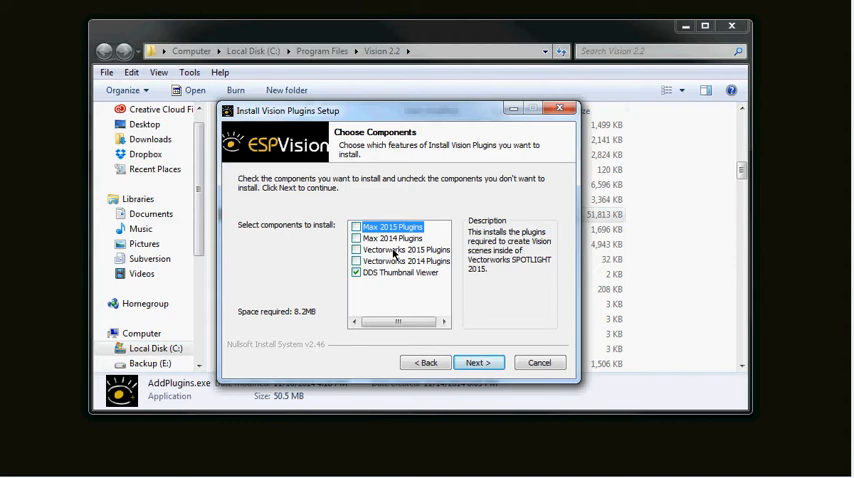
{"action": "left_click", "coordinate": [356, 248]}
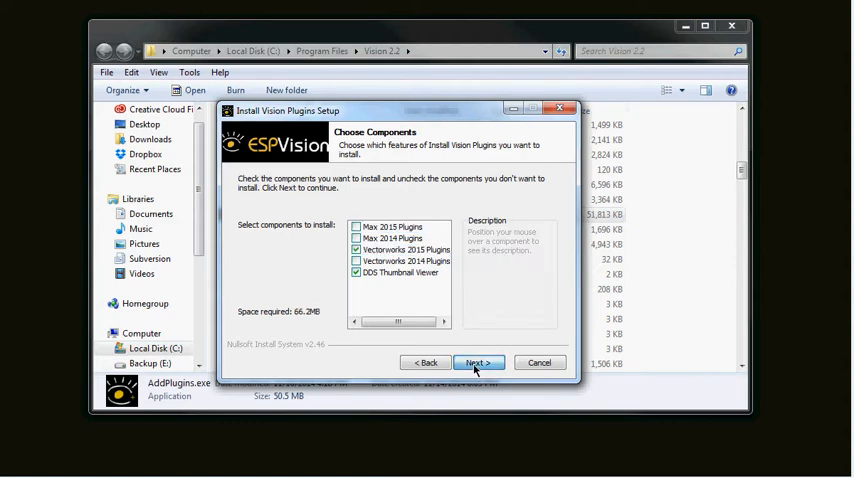
{"action": "left_click", "coordinate": [476, 362]}
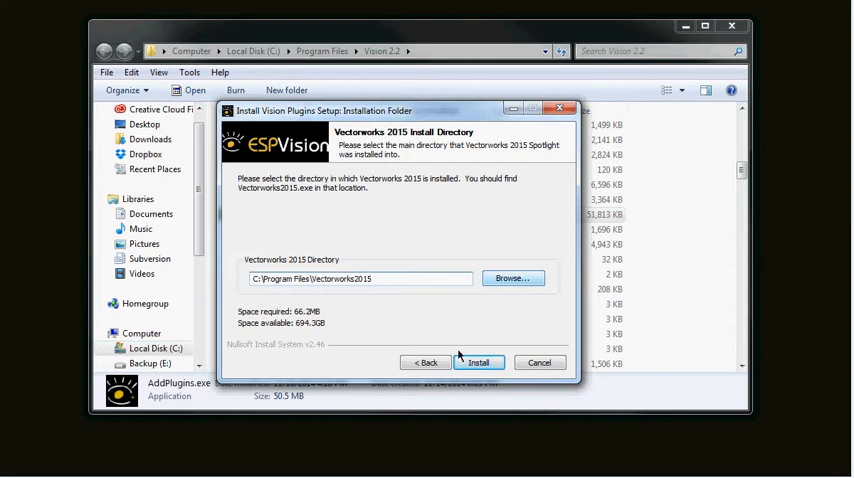
Install the Vectorworks 2015 64-bit plugins and acknowledge the success and V2 libraries notices
{"action": "left_click", "coordinate": [478, 362]}
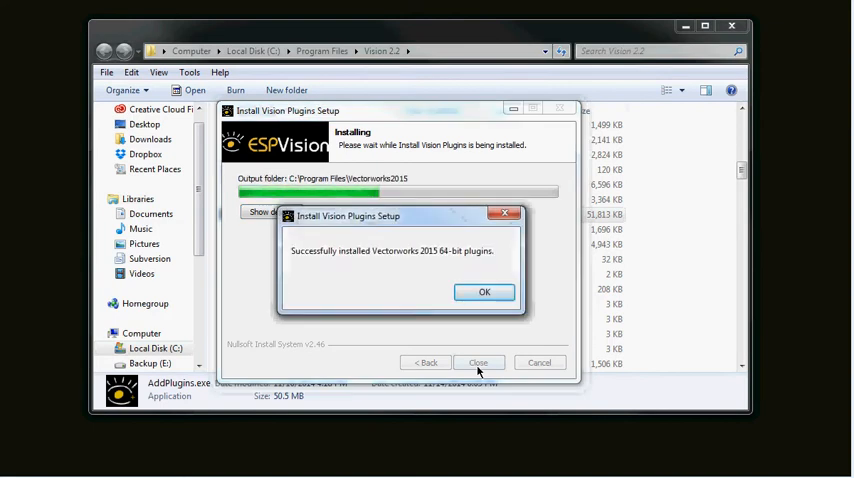
{"action": "mouse_move", "coordinate": [404, 276]}
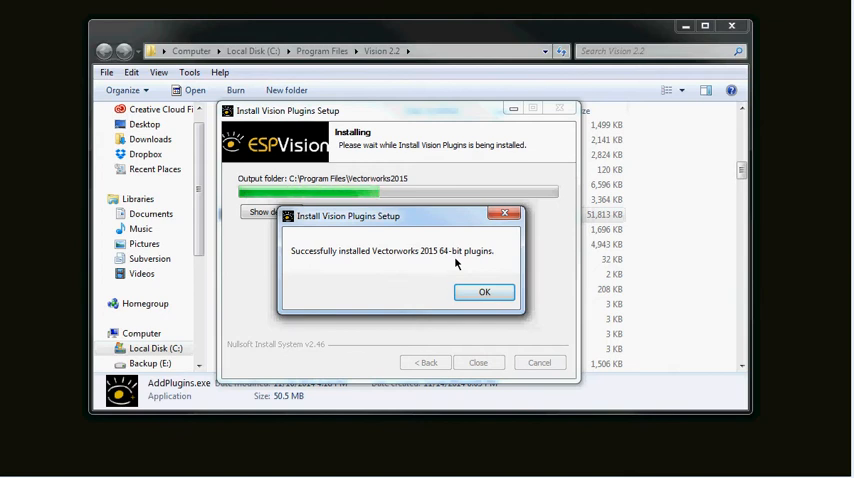
{"action": "left_click", "coordinate": [484, 292]}
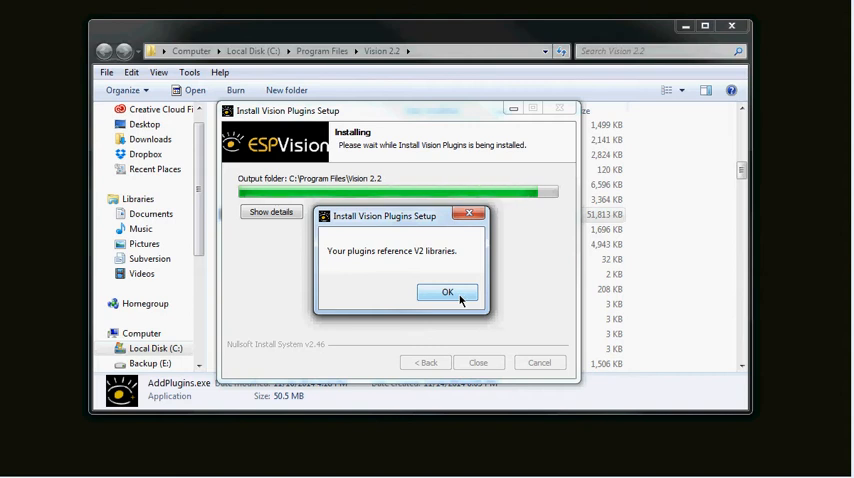
{"action": "left_click", "coordinate": [448, 292]}
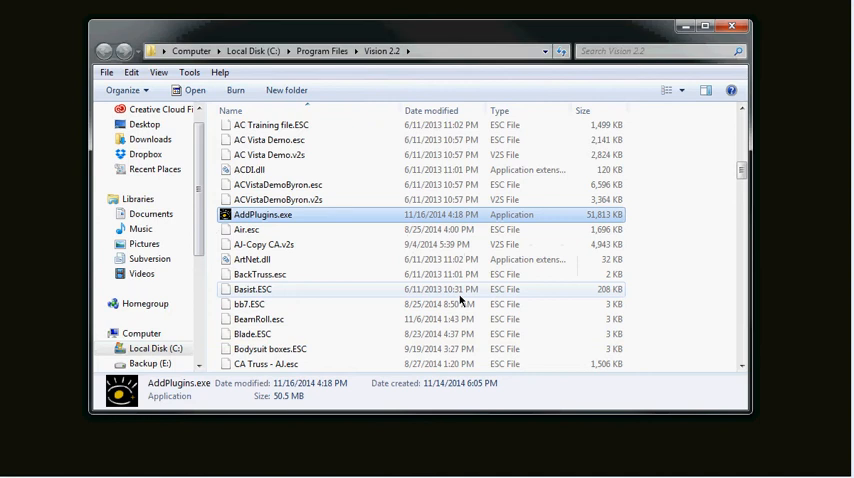
Run the Vision updater until the directory reports up to date, then finish with Done
{"action": "double_click", "coordinate": [264, 214]}
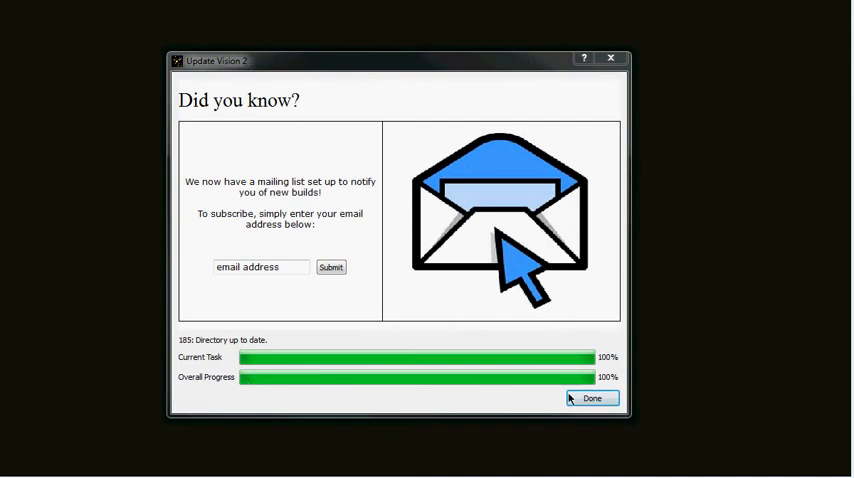
{"action": "left_click", "coordinate": [592, 398]}
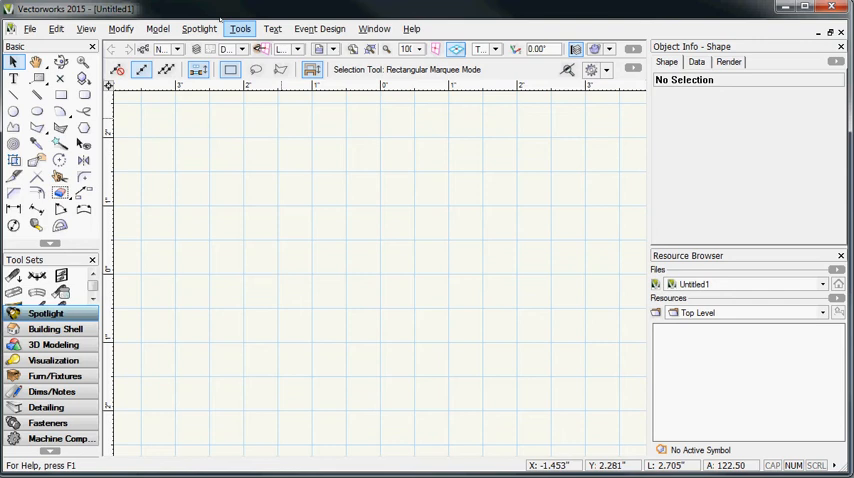
Bring up the Tools menu to reach Workspaces for editing the Spotlight workspace
{"action": "left_click", "coordinate": [238, 28]}
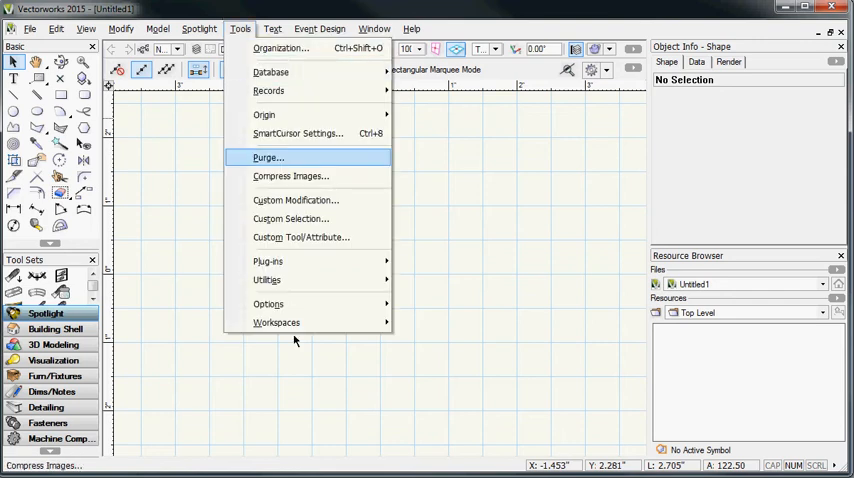
{"action": "mouse_move", "coordinate": [276, 322]}
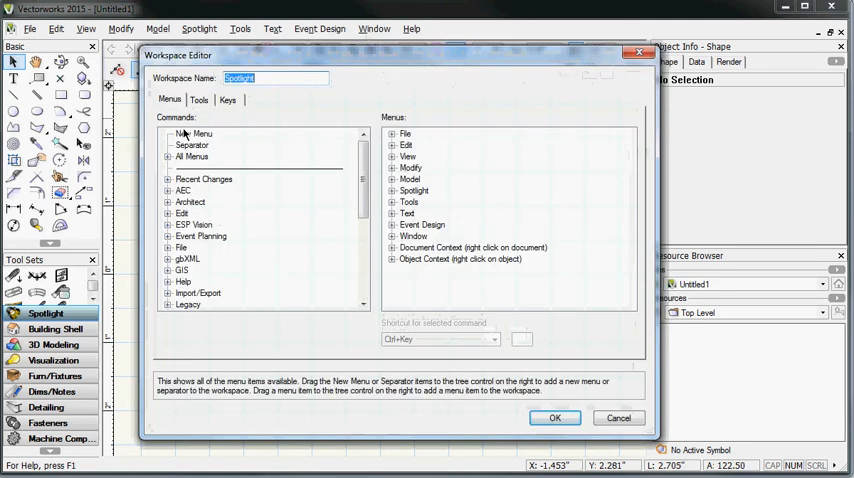
Build a new ESP menu with Edit Vision Data, ESP Screen and Export ESC and save the Spotlight workspace
{"action": "left_click", "coordinate": [196, 132]}
{"action": "type", "text": "ESP"}
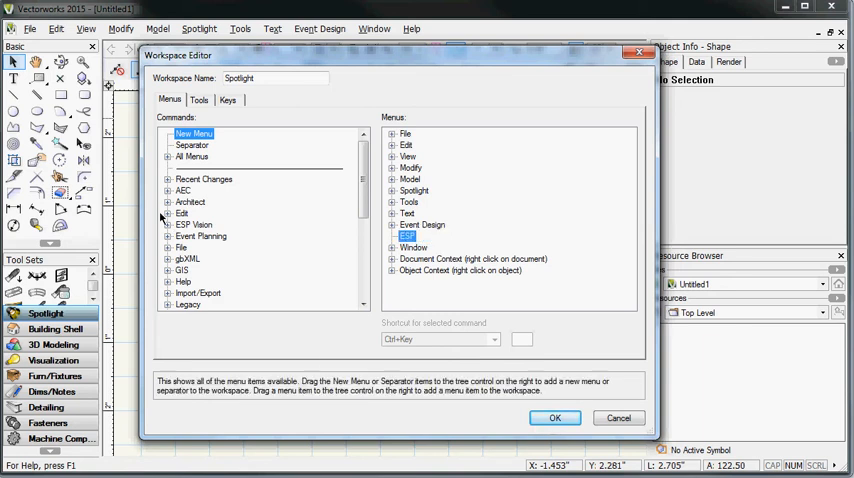
{"action": "left_click", "coordinate": [170, 224]}
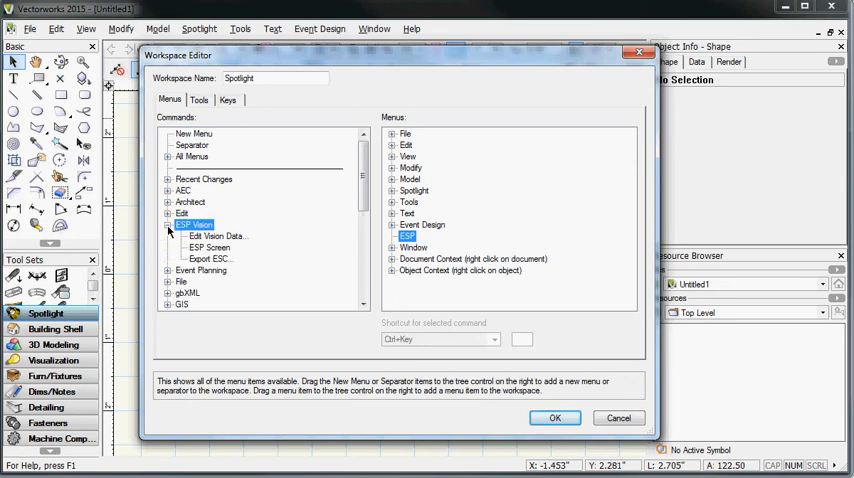
{"action": "left_click", "coordinate": [216, 236]}
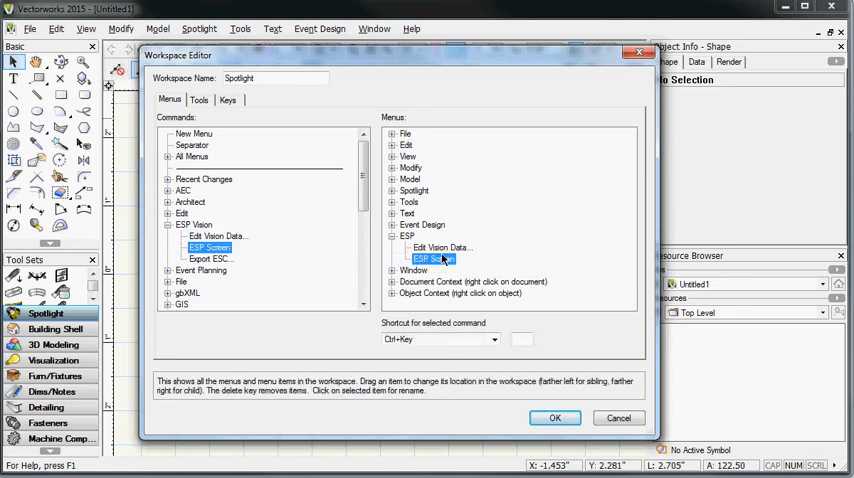
{"action": "left_click", "coordinate": [208, 258]}
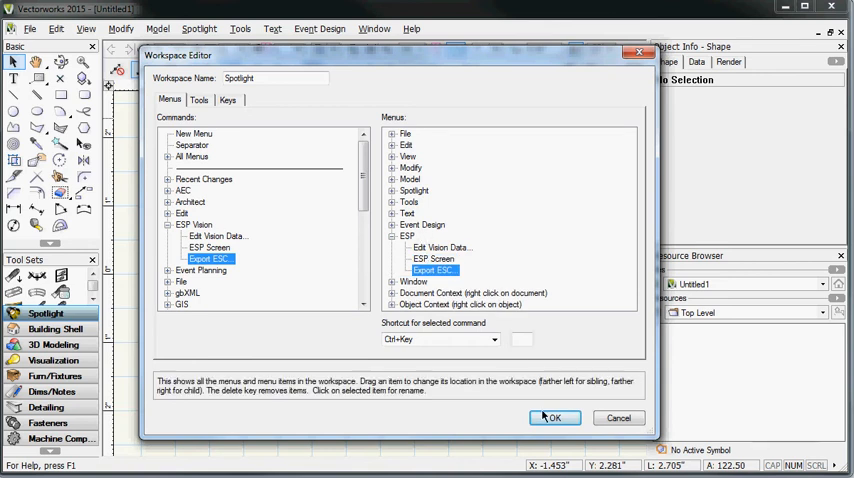
{"action": "left_click", "coordinate": [554, 416]}
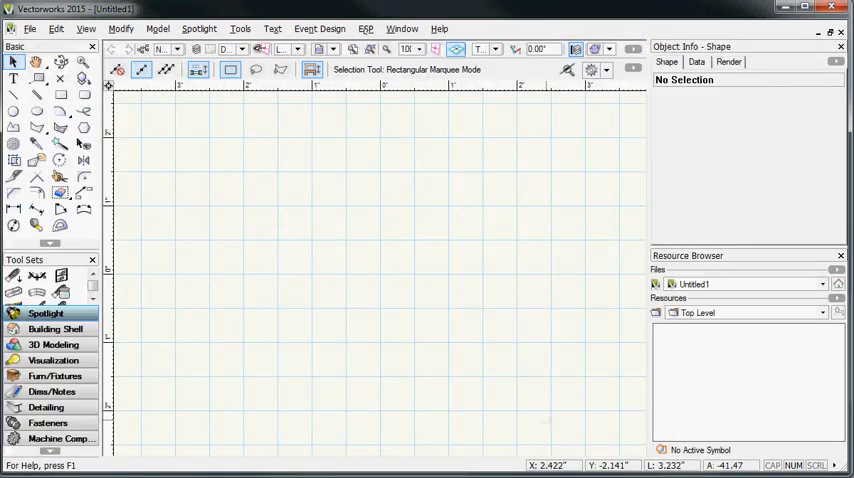
Drag the Resource Browser out of the docked palettes so it floats over the drawing
{"action": "left_click", "coordinate": [366, 28]}
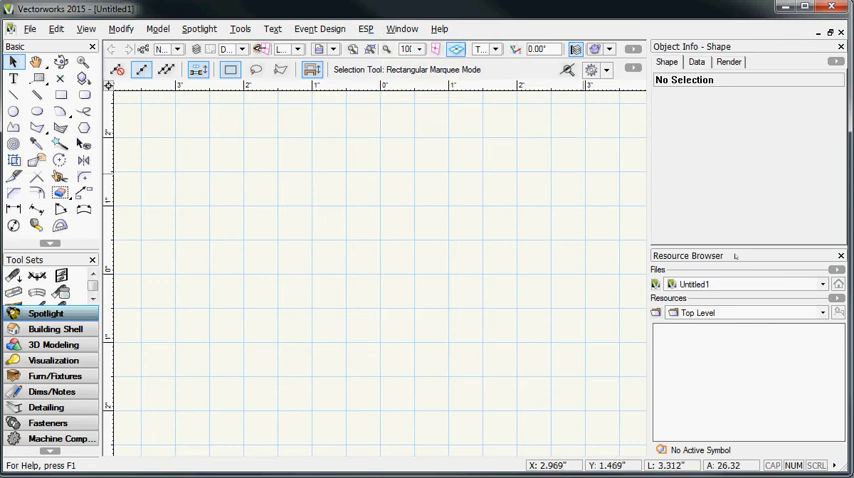
{"action": "left_click_drag", "start_coordinate": [284, 156], "coordinate": [548, 470]}
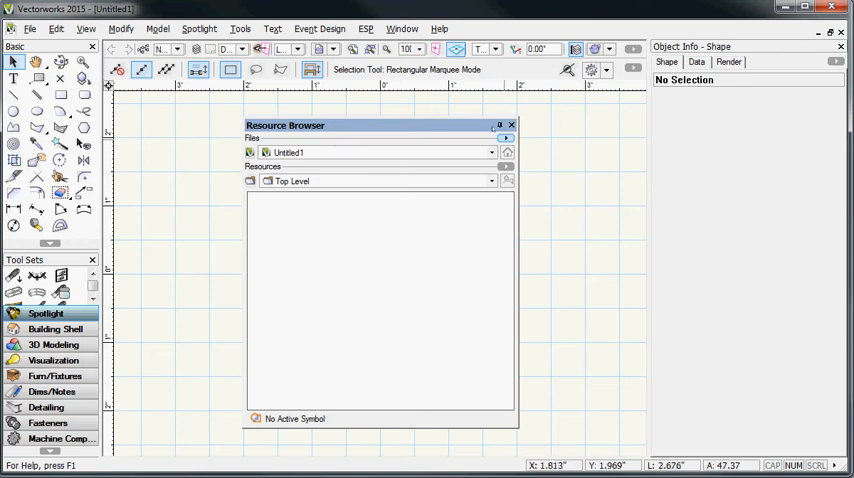
Choose Add New Favorite Files from the Resource Browser, showing the Vision 2.2 Stock folder
{"action": "left_click", "coordinate": [504, 138]}
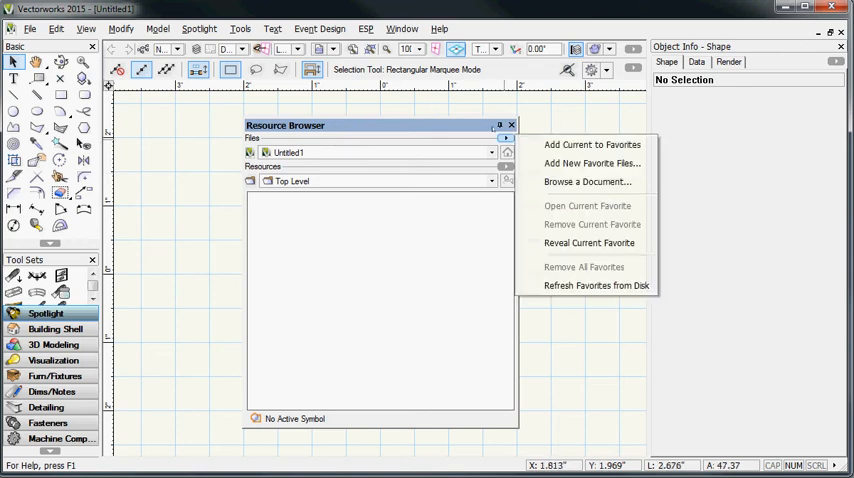
{"action": "mouse_move", "coordinate": [592, 164]}
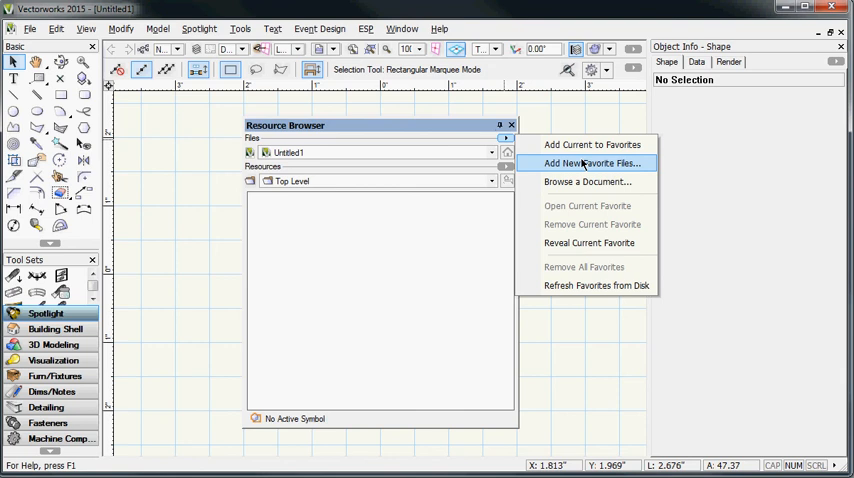
{"action": "left_click", "coordinate": [590, 164]}
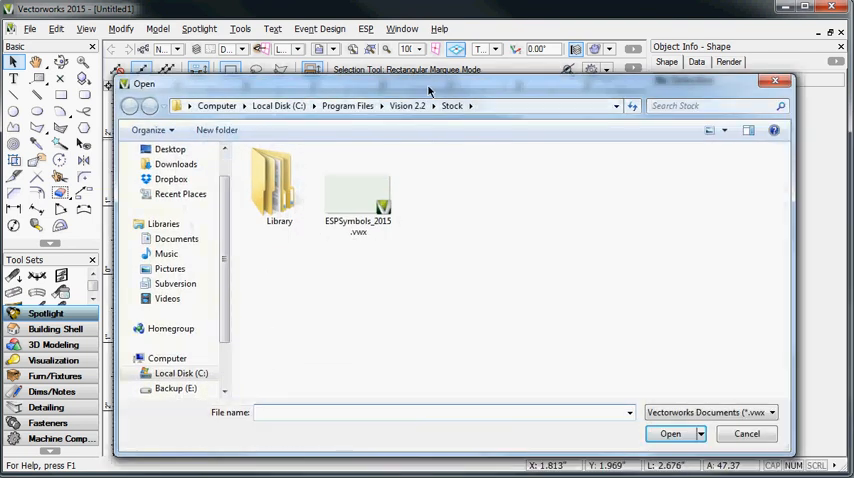
Select ESPSymbols_2015.vwx in the Stock folder and add it as a Resource Browser favorite
{"action": "left_click", "coordinate": [356, 184]}
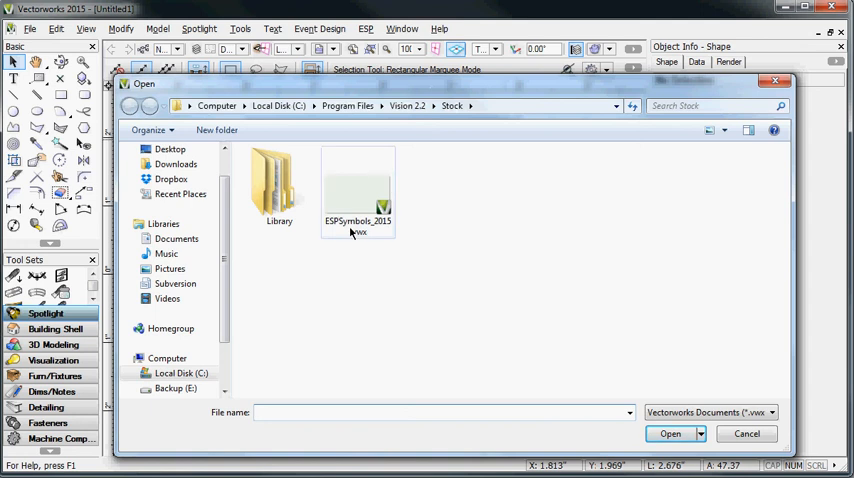
{"action": "mouse_move", "coordinate": [356, 220]}
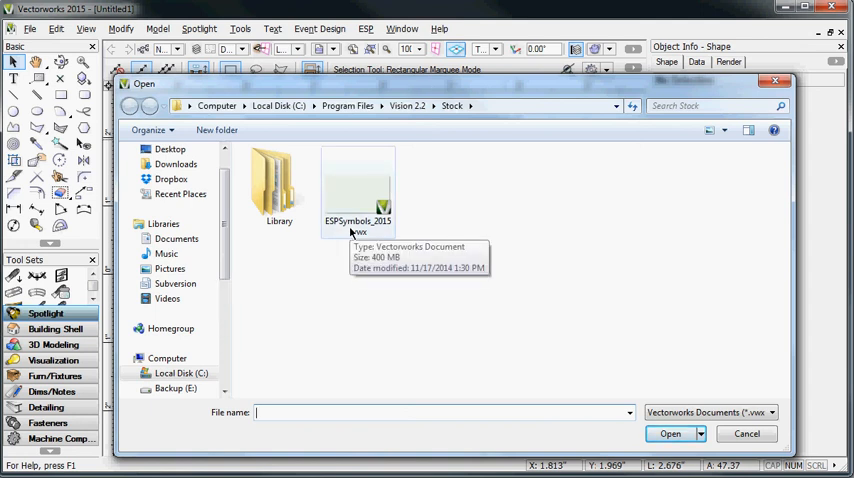
{"action": "left_click", "coordinate": [356, 184]}
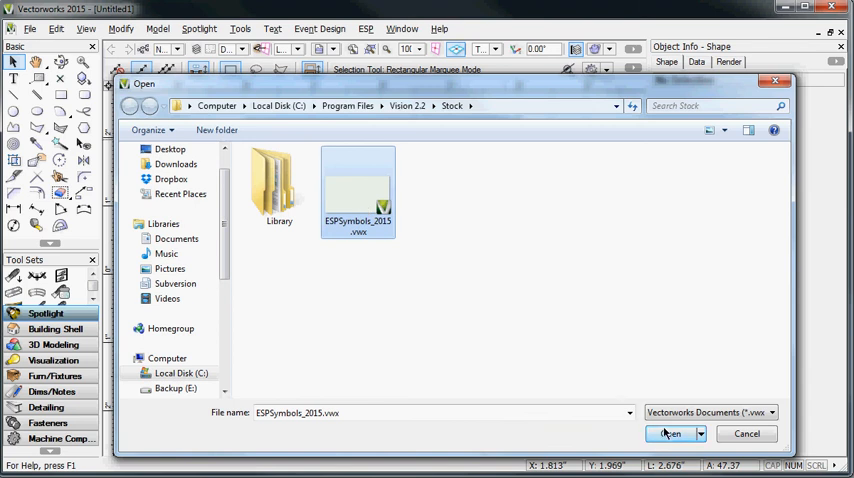
{"action": "left_click", "coordinate": [670, 432]}
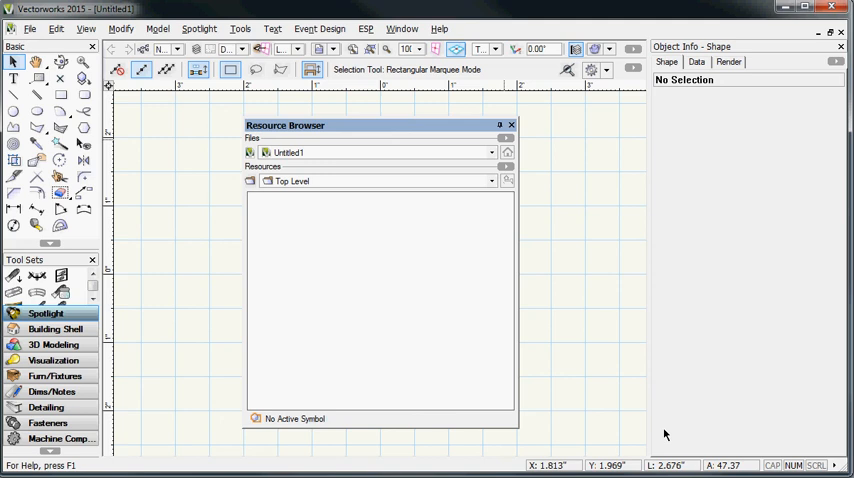
{"action": "mouse_move", "coordinate": [576, 176]}
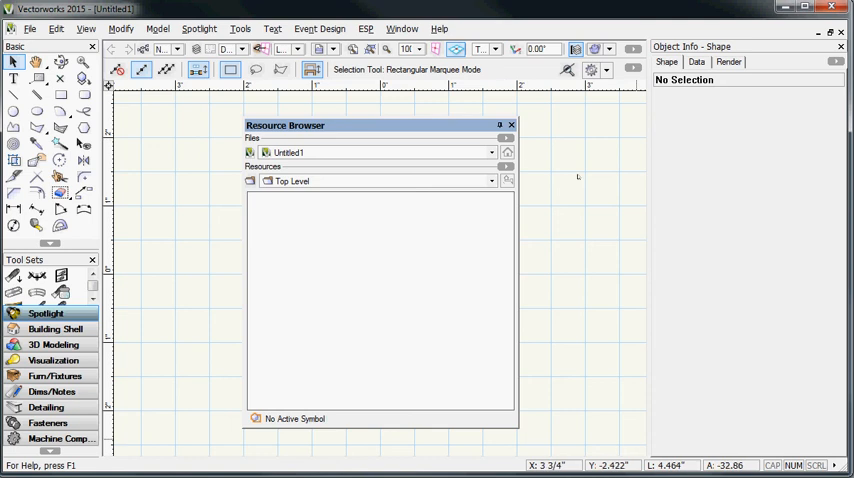
Make ESPSymbols_2015 the active Resource Browser file and list its symbol folders
{"action": "left_click", "coordinate": [490, 152]}
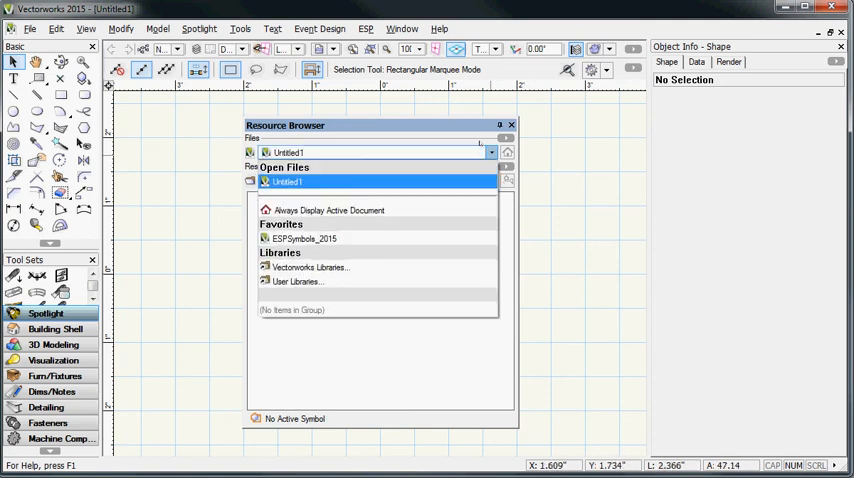
{"action": "left_click", "coordinate": [304, 238]}
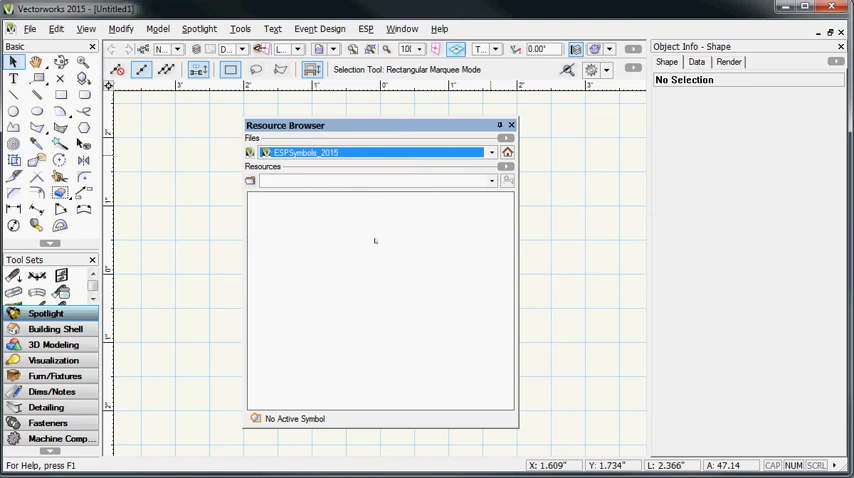
{"action": "mouse_move", "coordinate": [438, 268]}
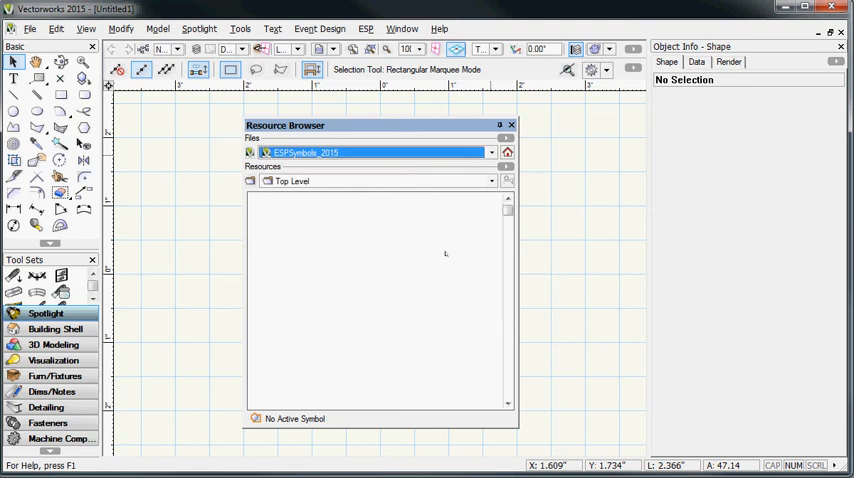
{"action": "left_click", "coordinate": [492, 180]}
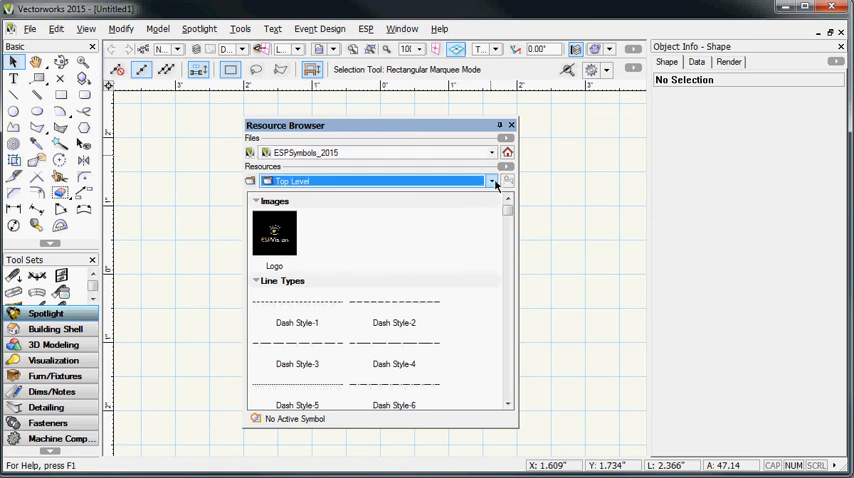
{"action": "left_click", "coordinate": [492, 180]}
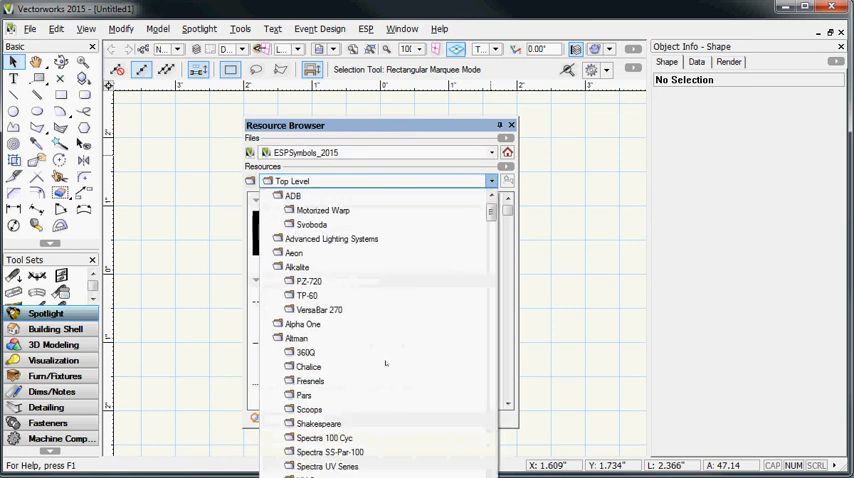